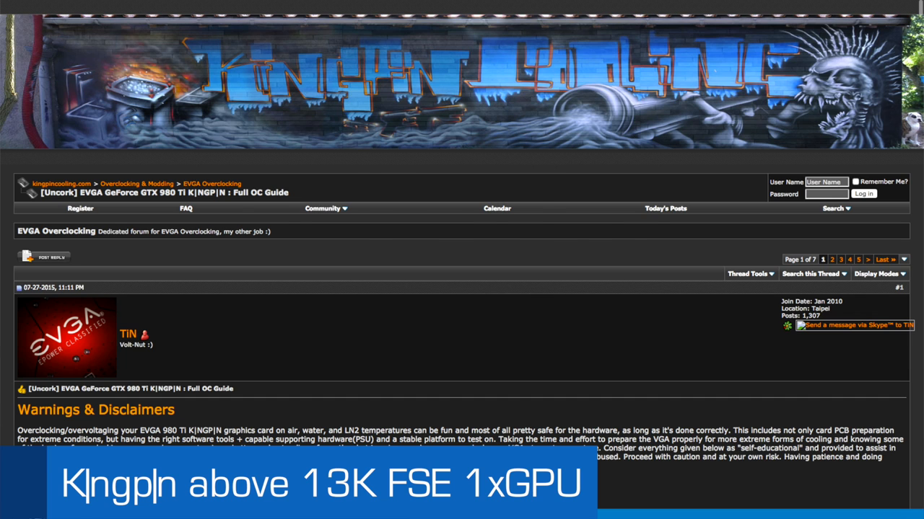
# Scroll the GTX 980 Ti K|NGP|N OC guide past the BIOS and overclocking sections to UART/putty
pyautogui.scroll(-3)
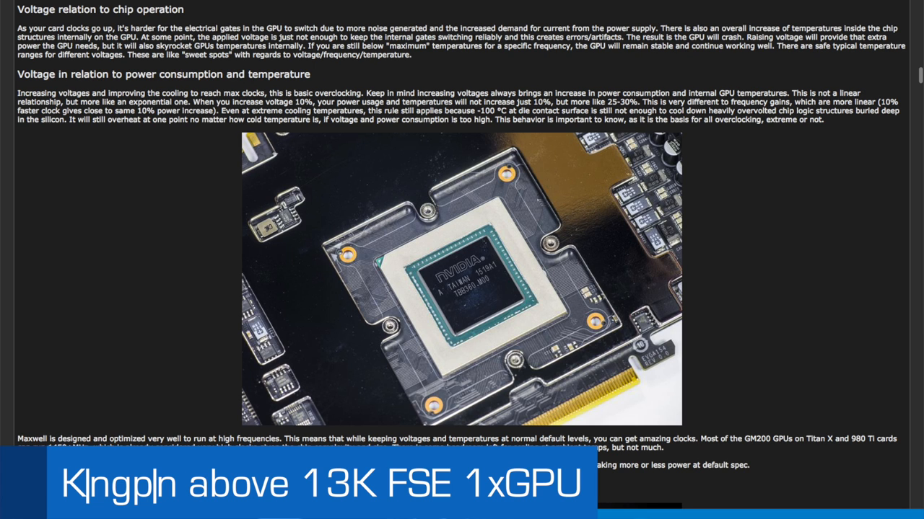
pyautogui.scroll(-3)
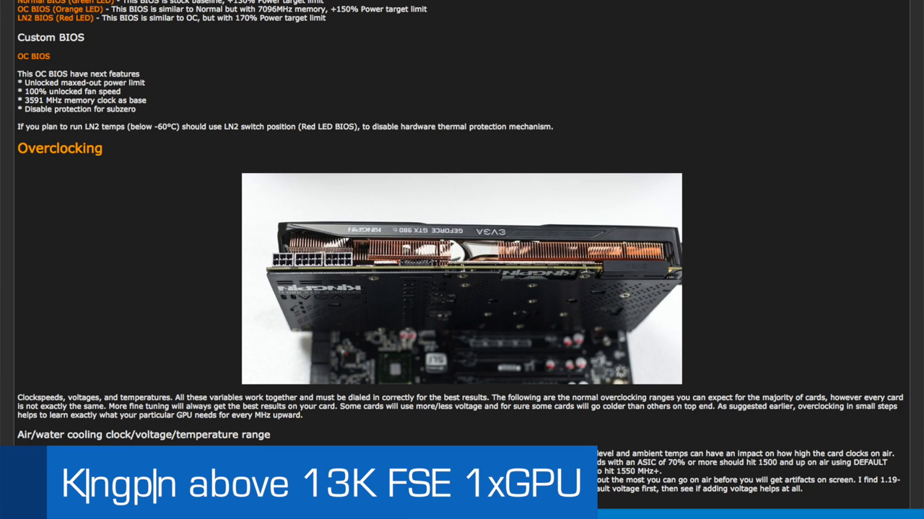
pyautogui.scroll(-3)
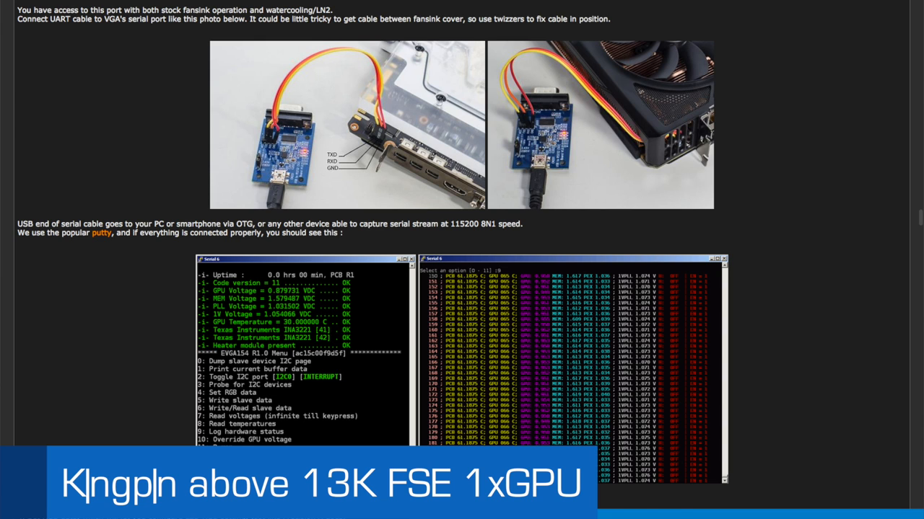
pyautogui.scroll(-3)
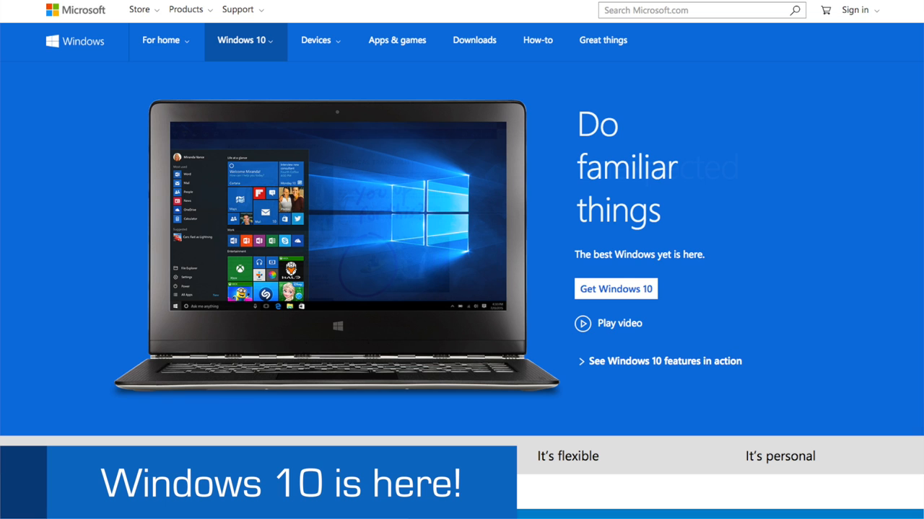
# Scroll the Windows 10 page and view the It's productive and It's flexible feature sections
pyautogui.scroll(-3)
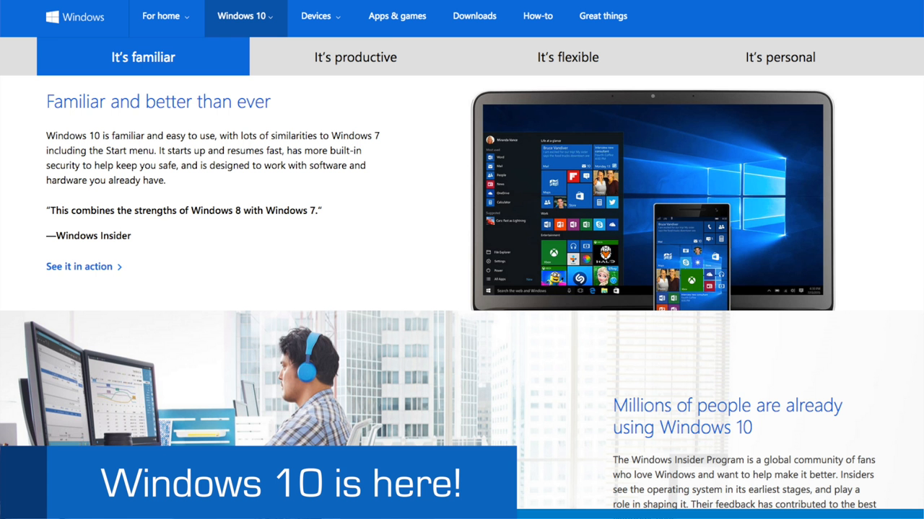
pyautogui.click(354, 57)
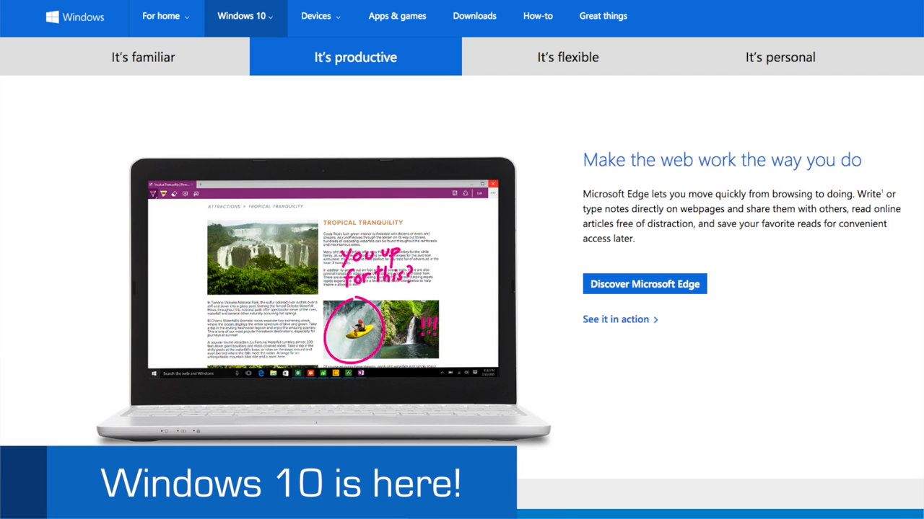
pyautogui.click(567, 57)
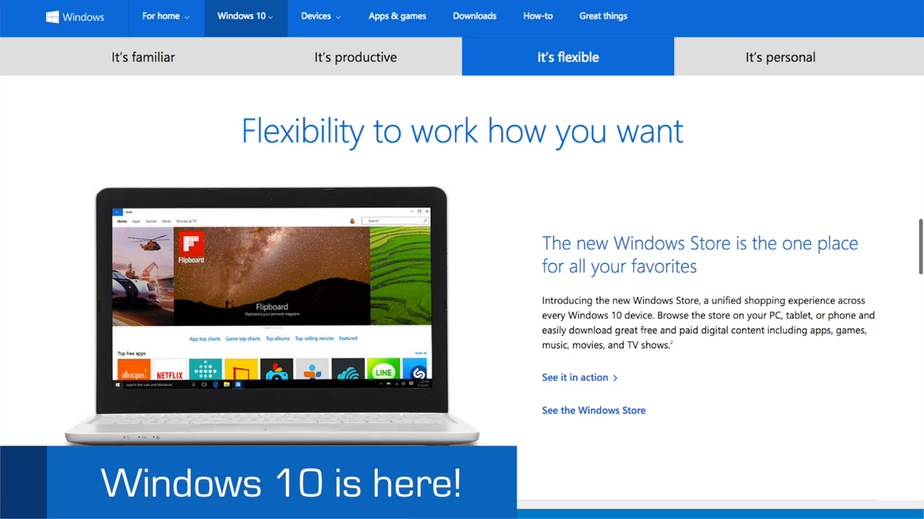
pyautogui.click(779, 57)
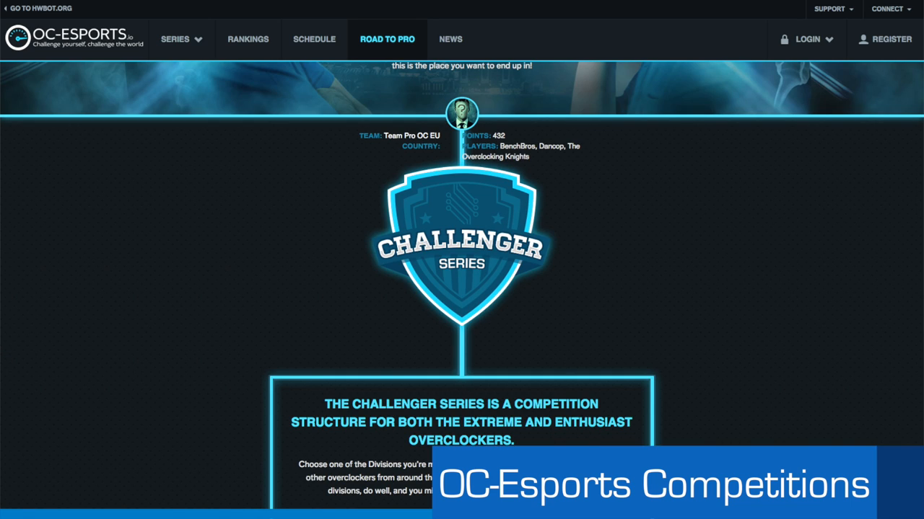
# Scroll the Challenger standings, then bring up the 2015 SCHEDULE page
pyautogui.scroll(-3)
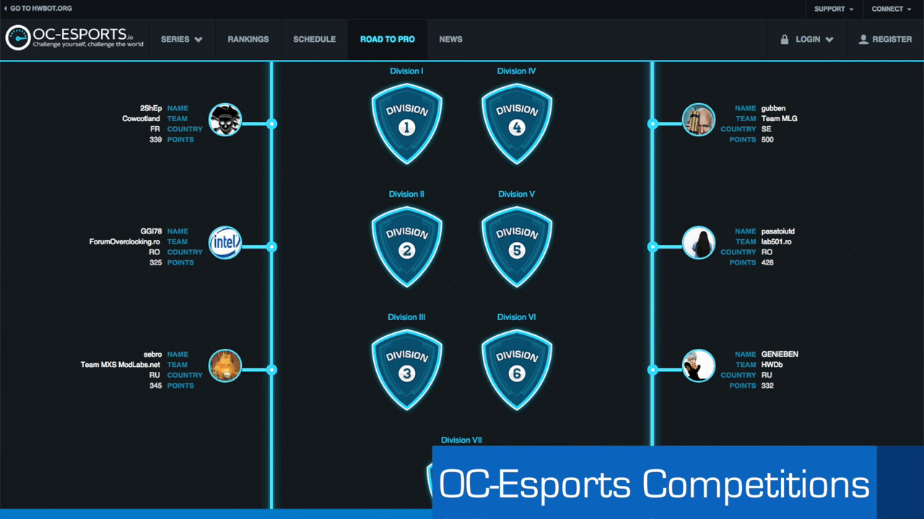
pyautogui.click(314, 39)
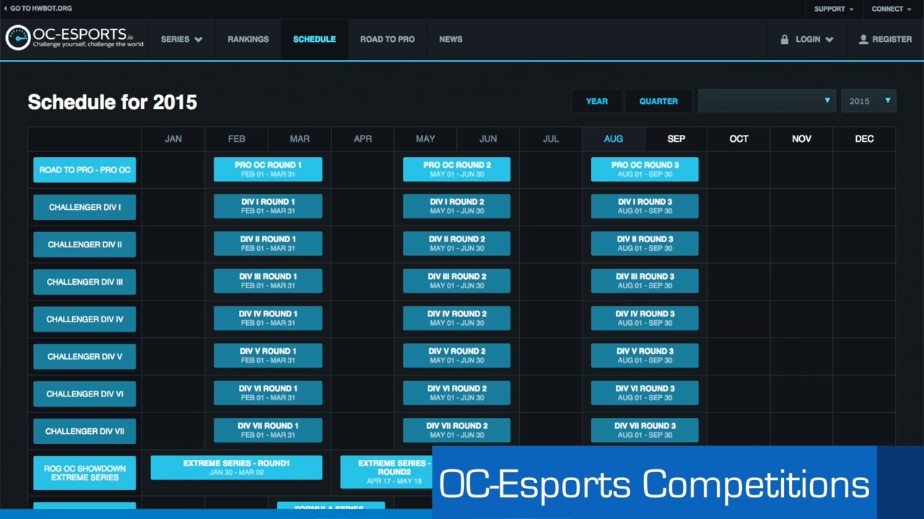
# Go to the GIGABYTE Z97-Last Hurrah Challenge page from the SERIES menu
pyautogui.click(247, 39)
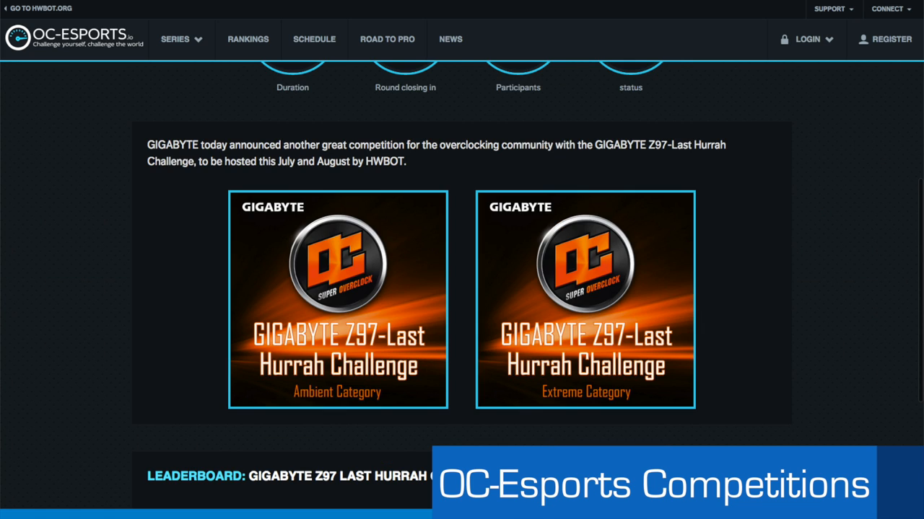
# Open the GIGABYTE challenge's Ambient Category page and scroll through it
pyautogui.click(337, 300)
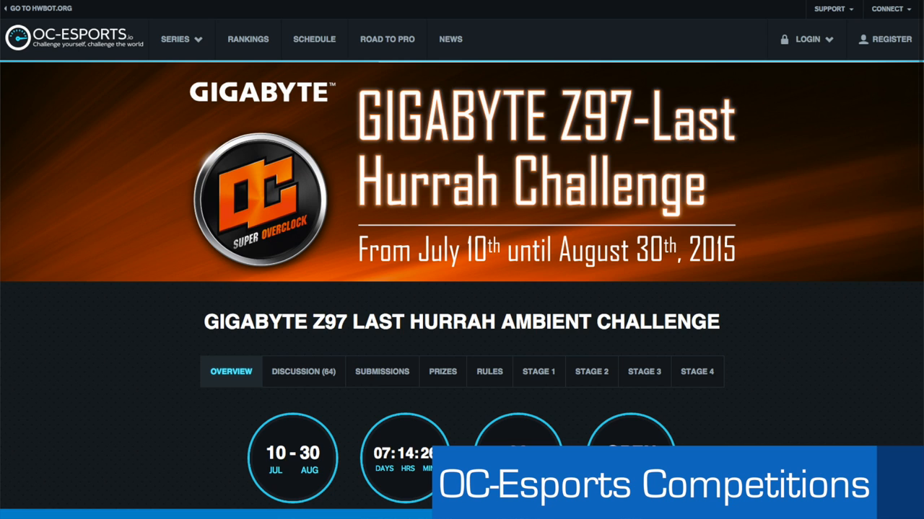
pyautogui.scroll(-3)
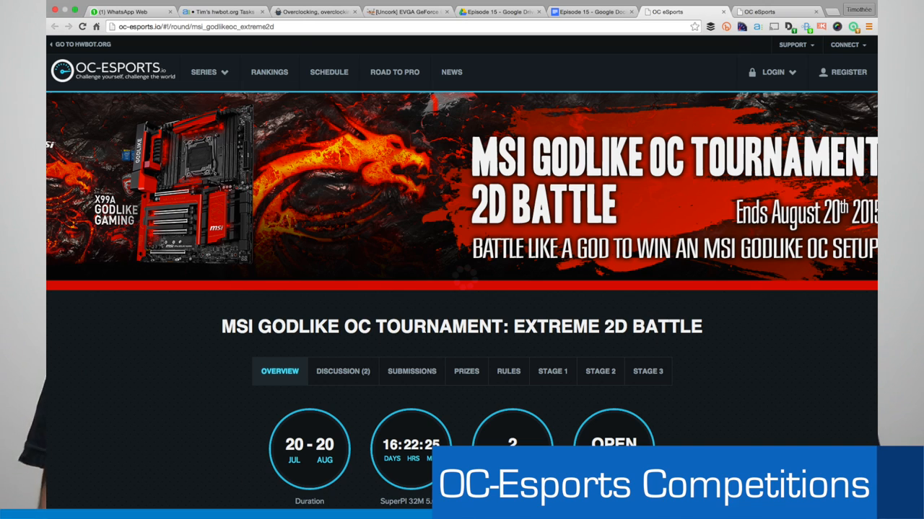
# Scroll through the HWBOT Rookie Rumble #21 page, running August 1 to 22
pyautogui.scroll(-3)
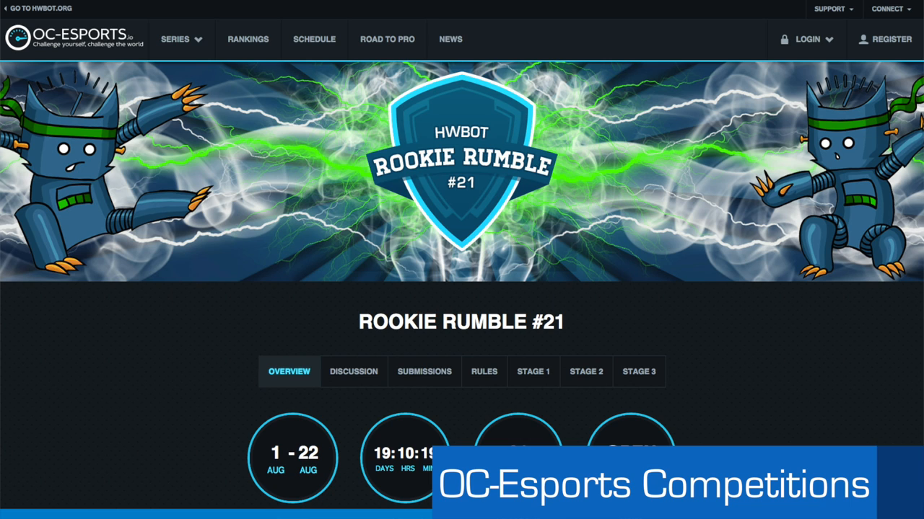
# Scroll Novice Nimble #4 down to the leaderboard led by Hardwareluxx.de with 127 points
pyautogui.scroll(-3)
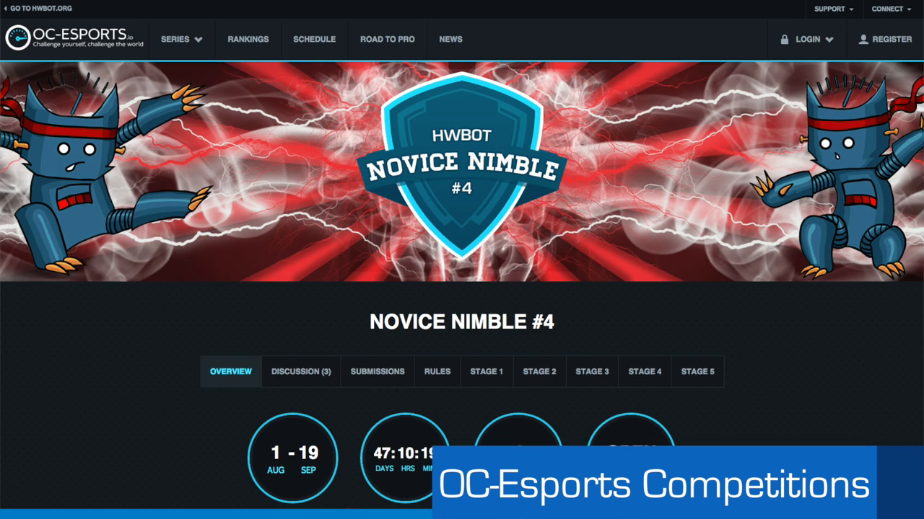
pyautogui.scroll(-3)
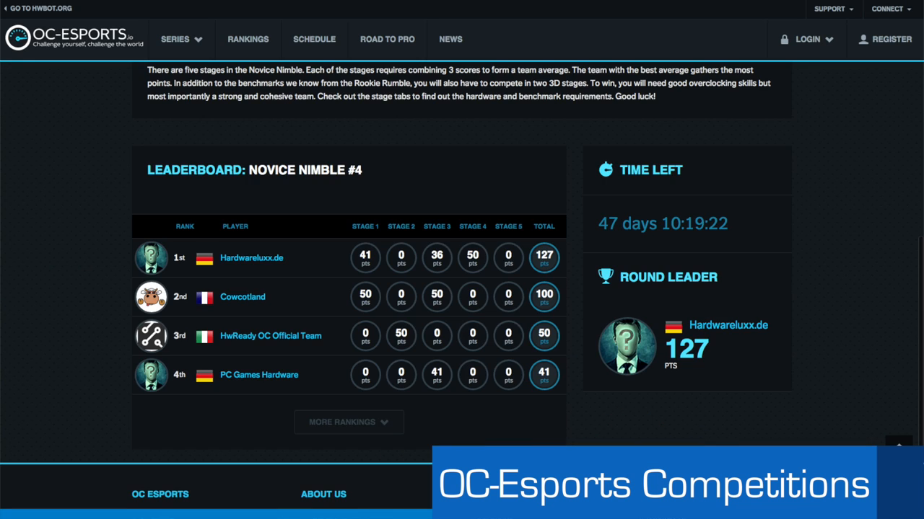